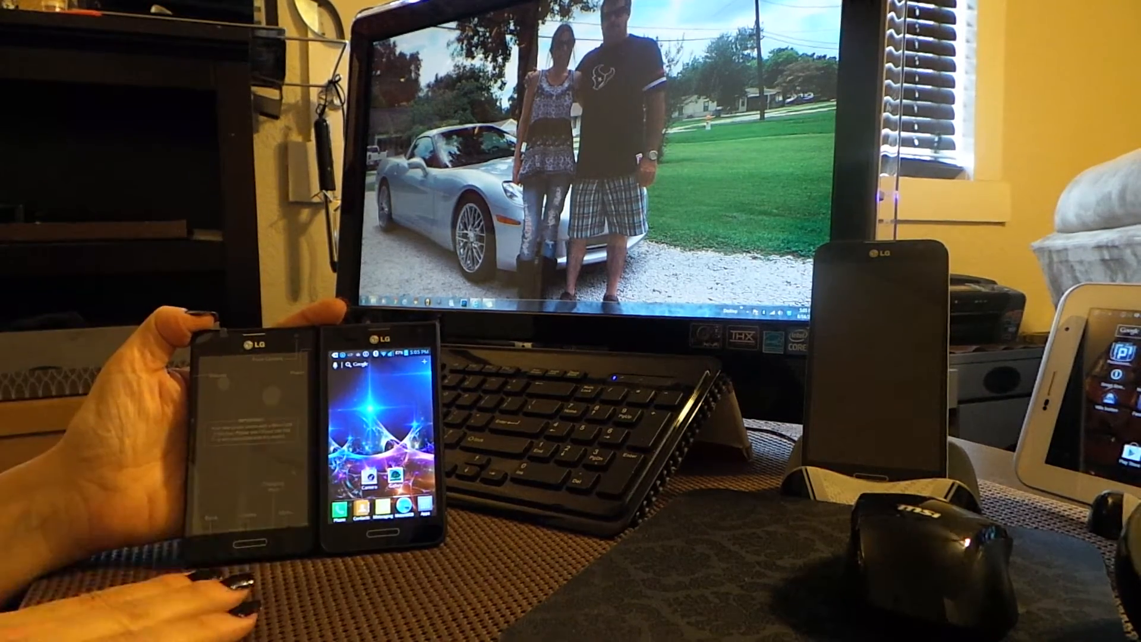
click(379, 437)
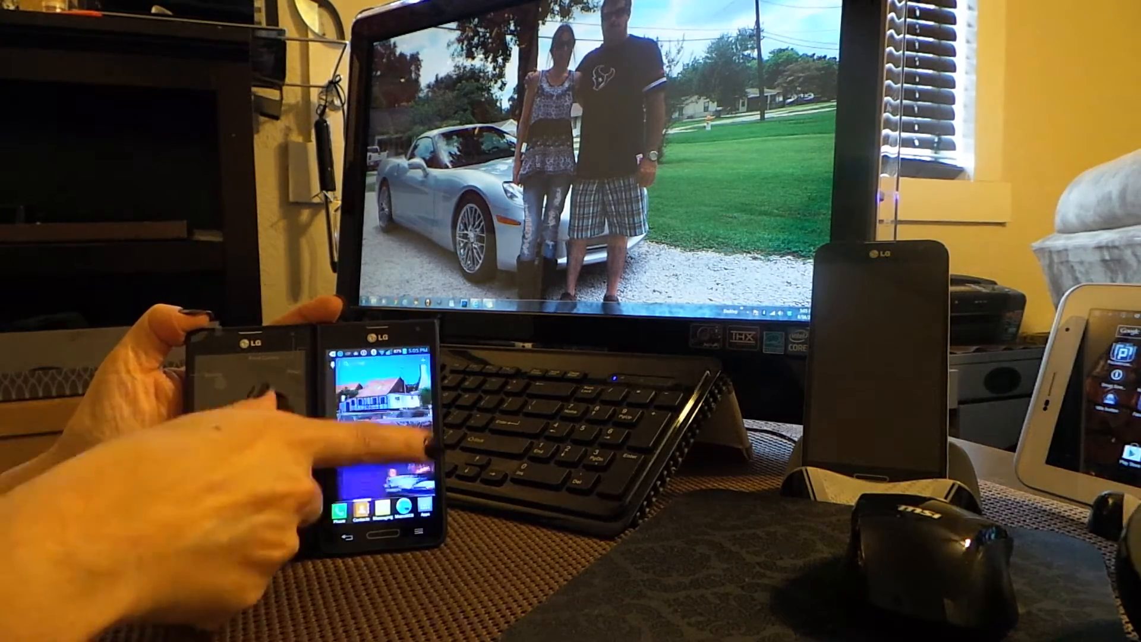